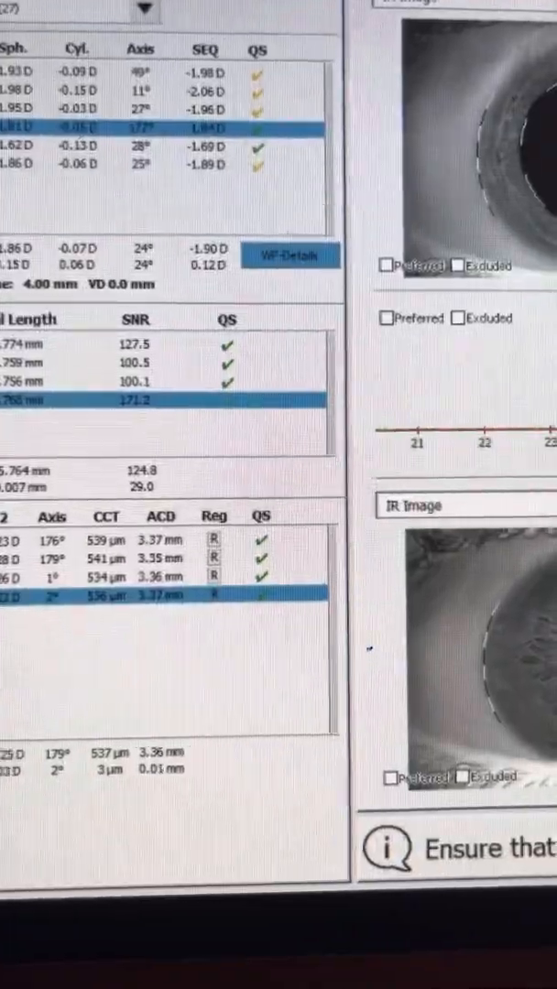
{"action": "scroll", "scroll_direction": "down", "scroll_amount": 3}
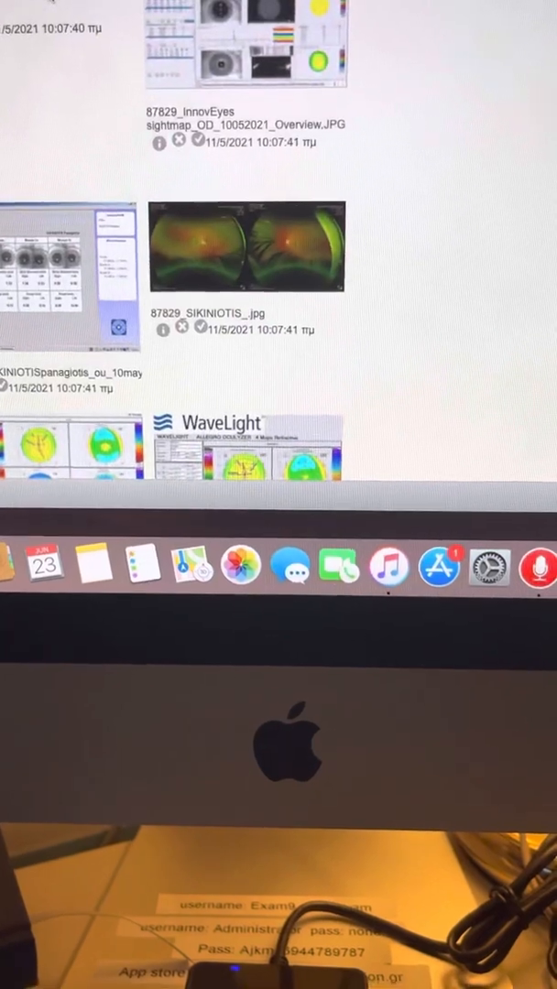
{"action": "scroll", "scroll_direction": "down", "scroll_amount": 3}
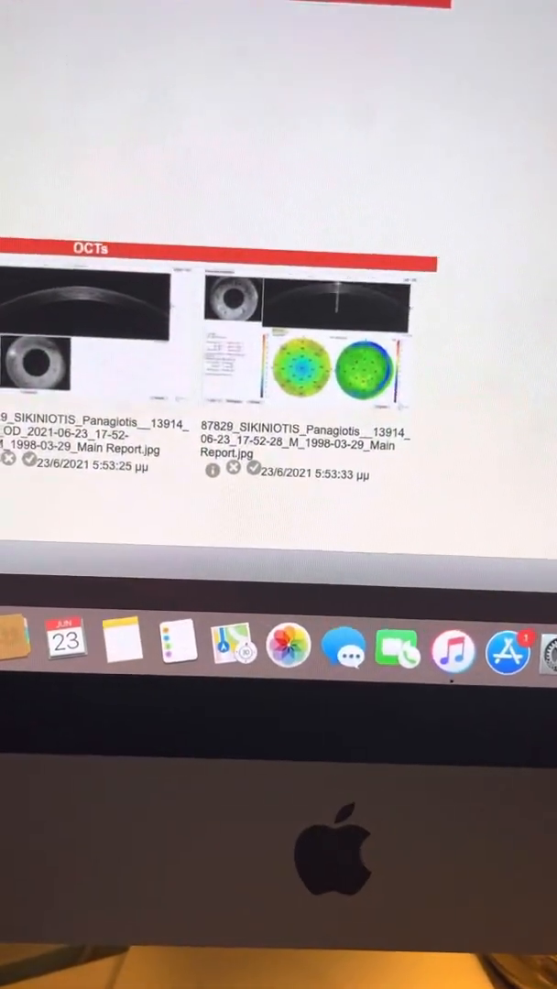
{"action": "scroll", "scroll_direction": "down", "scroll_amount": 3}
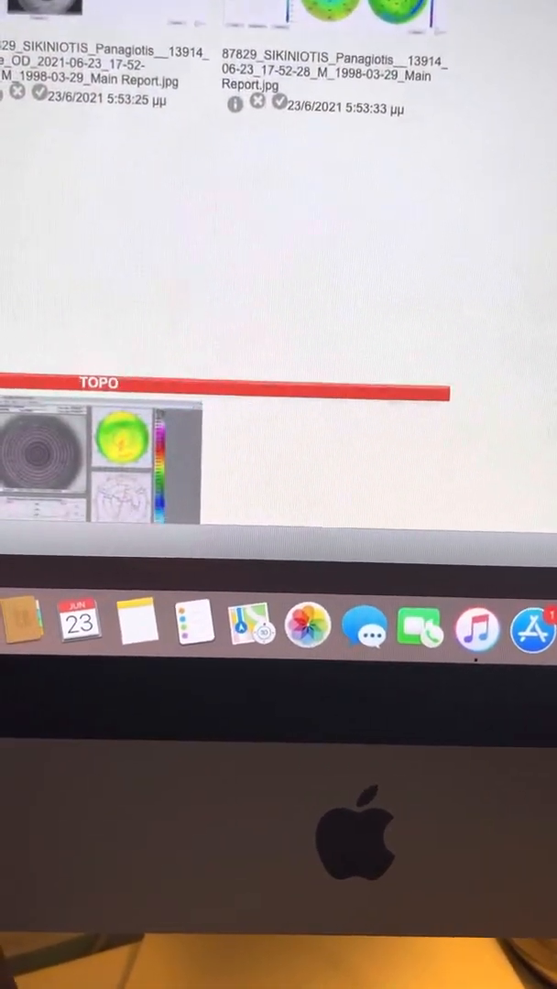